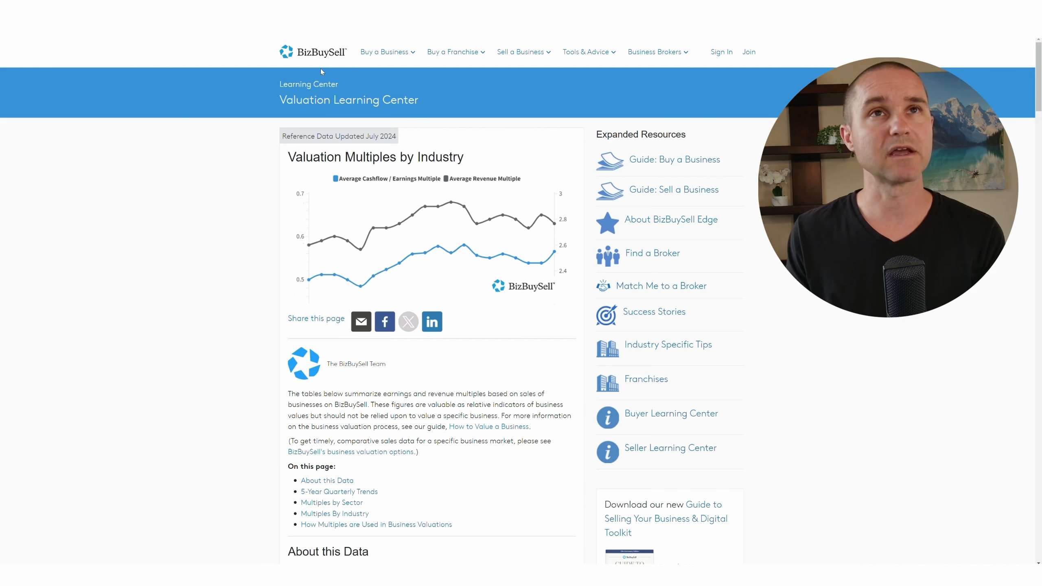
mouse_move(312, 64)
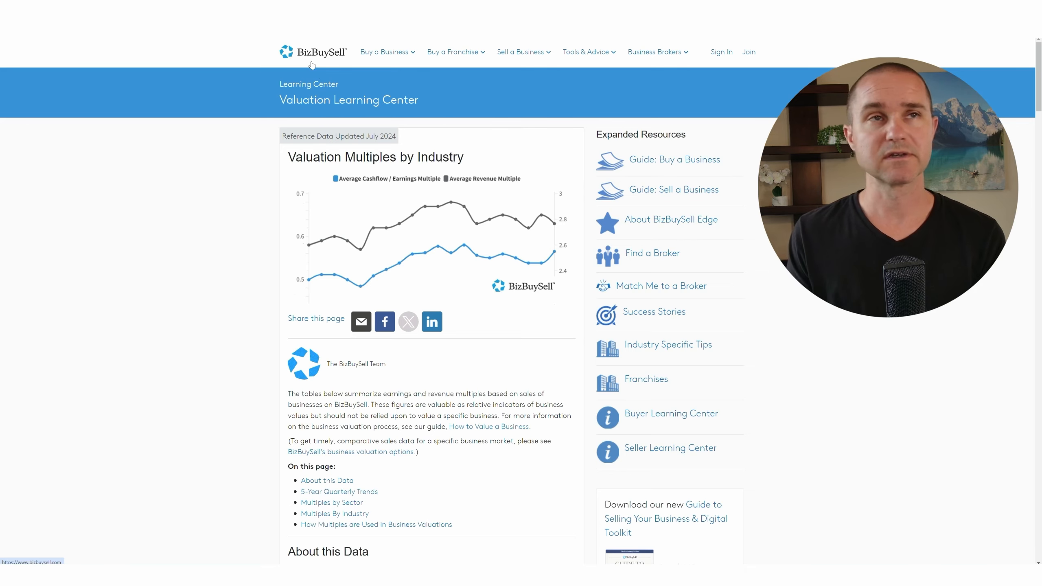
Scroll to the Multiples by Sector table, briefly highlighting its heading and then clearing the selection.
scroll("down", 3)
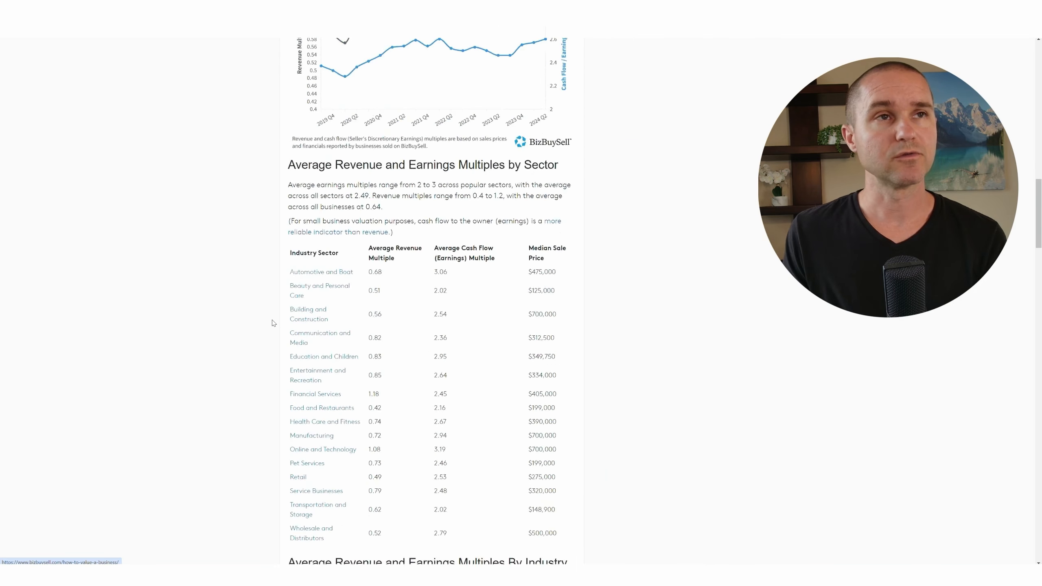
scroll("down", 3)
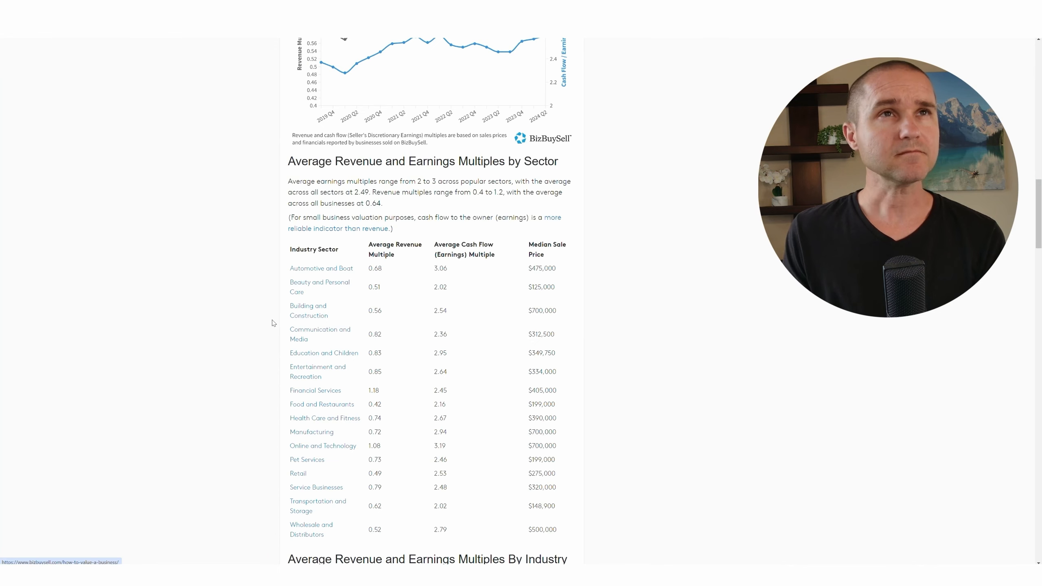
scroll("down", 3)
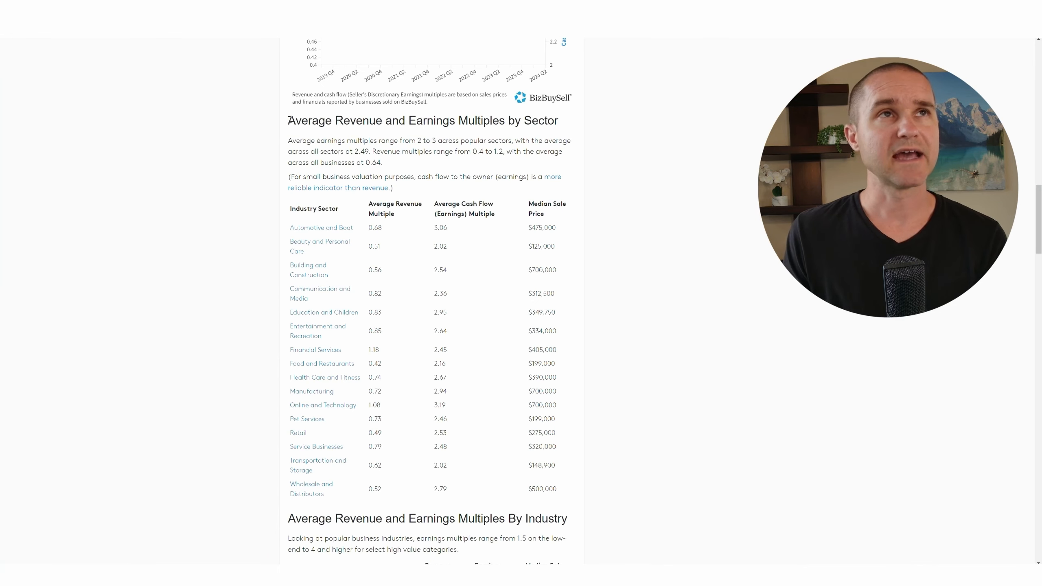
triple_click(422, 120)
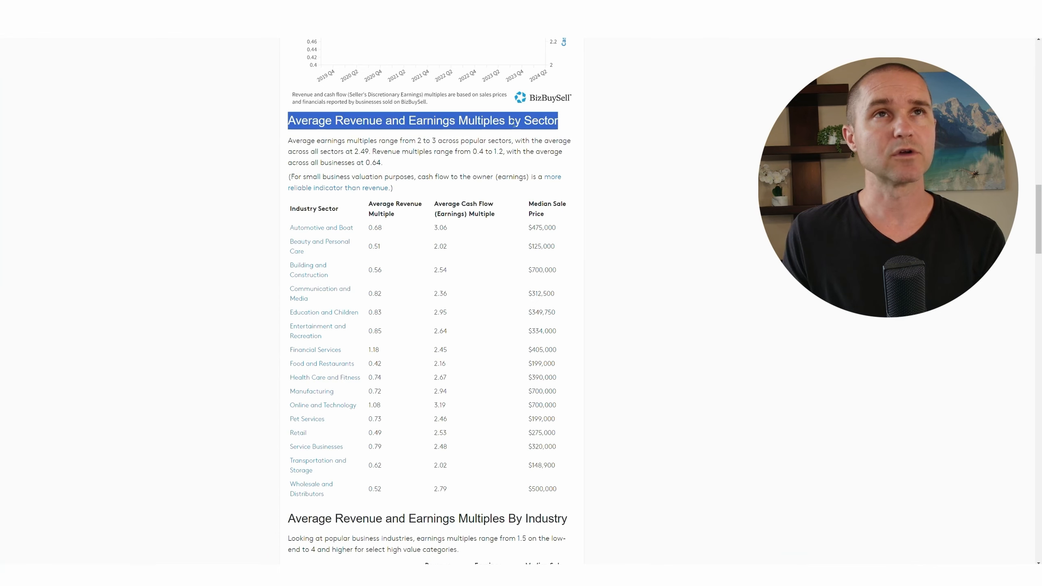
left_click(425, 190)
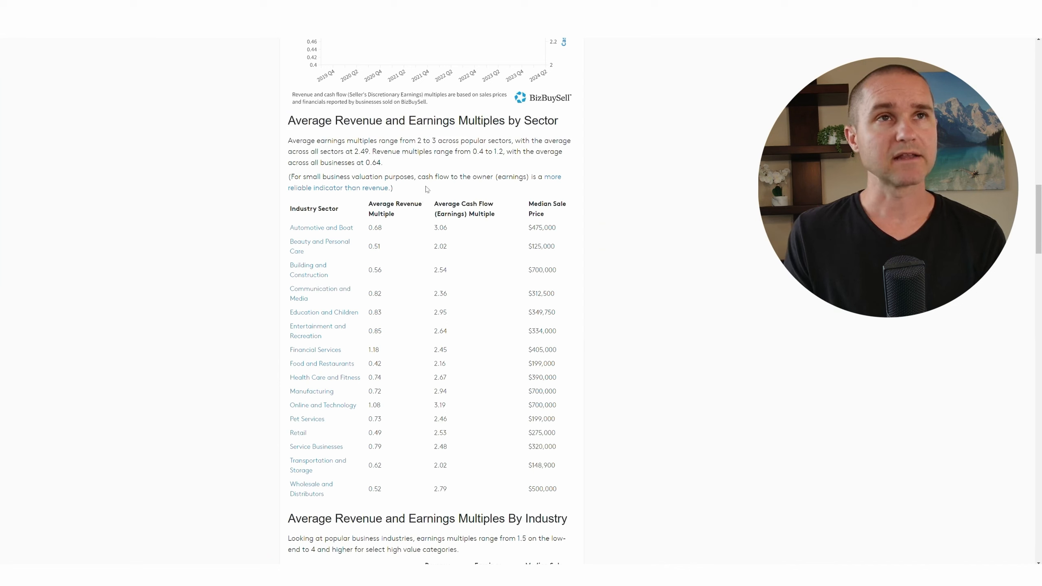
mouse_move(396, 265)
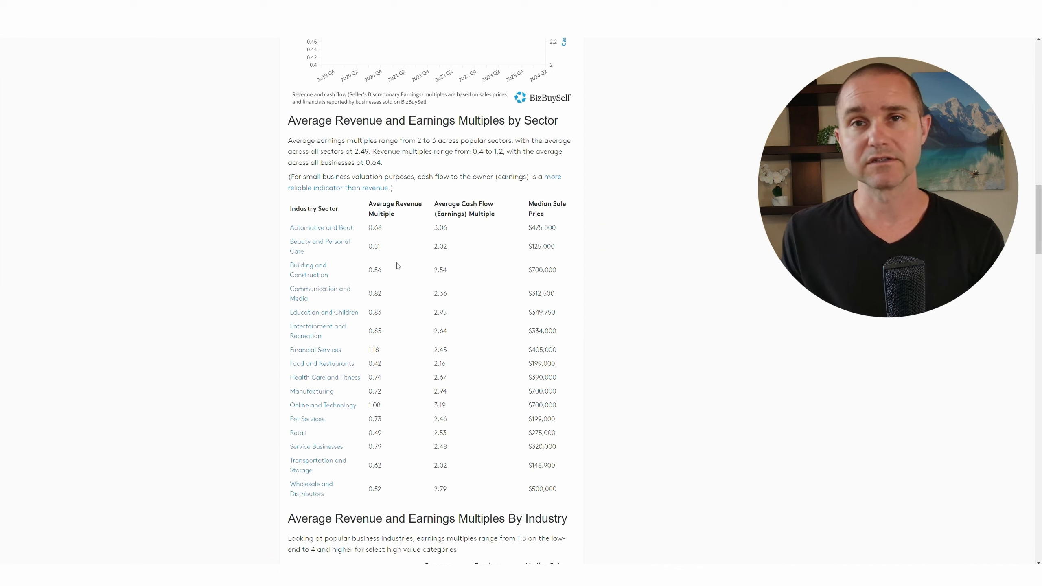
mouse_move(394, 267)
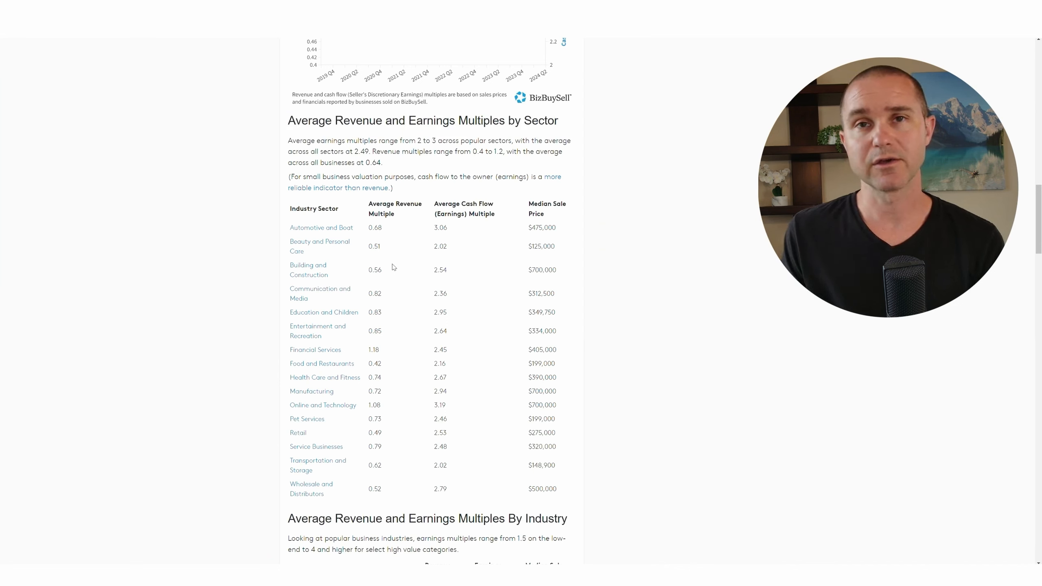
mouse_move(319, 246)
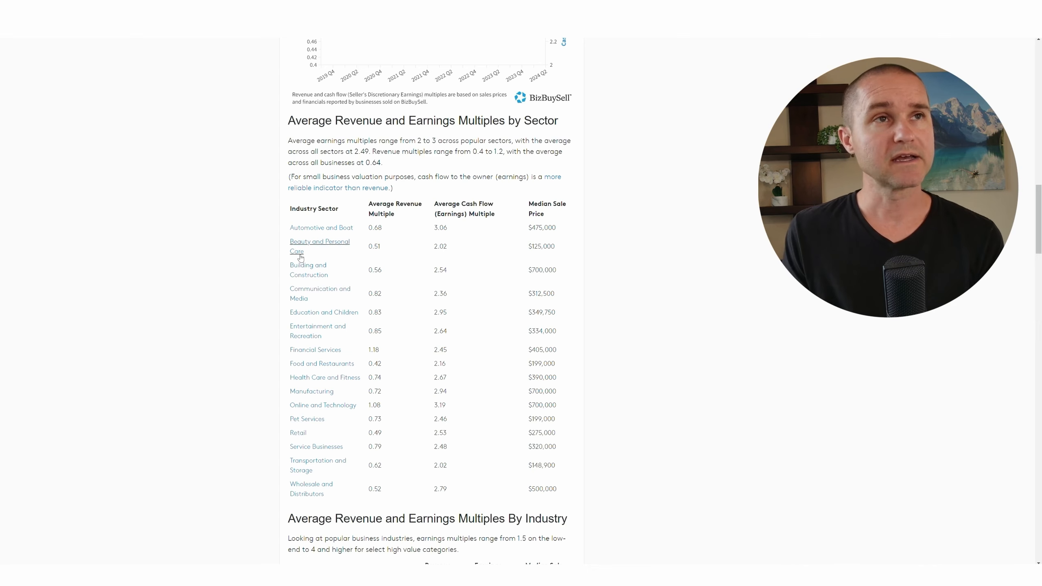
Browse the By Industry tables to the page bottom and return to the section's heading.
scroll("down", 3)
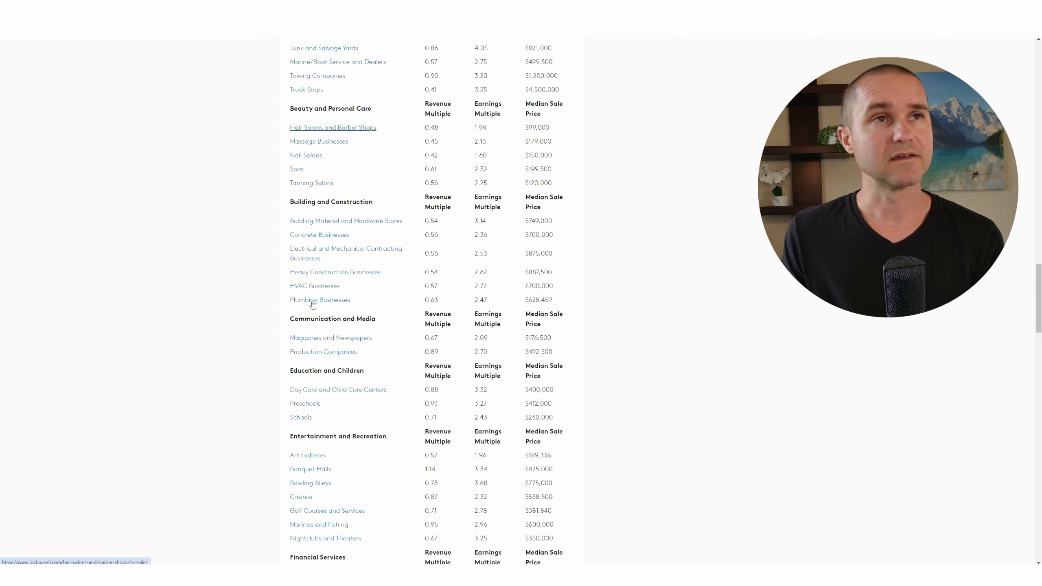
scroll("down", 3)
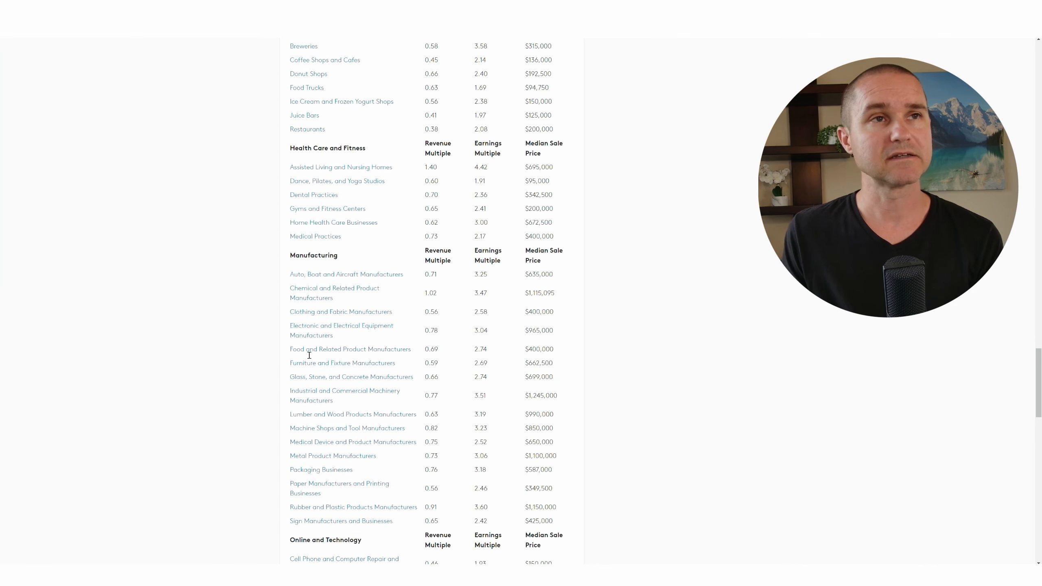
scroll("down", 3)
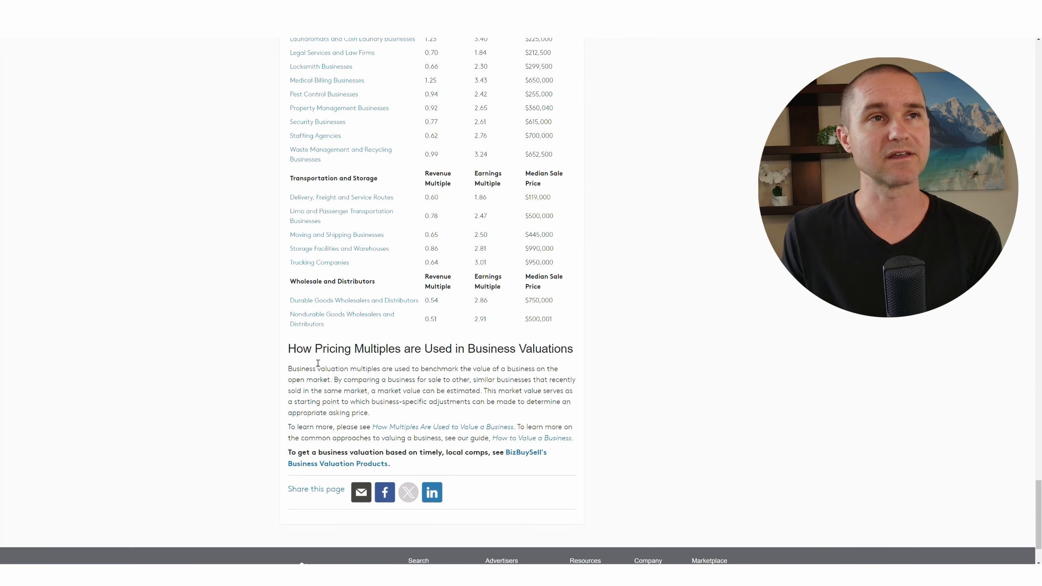
scroll("up", 3)
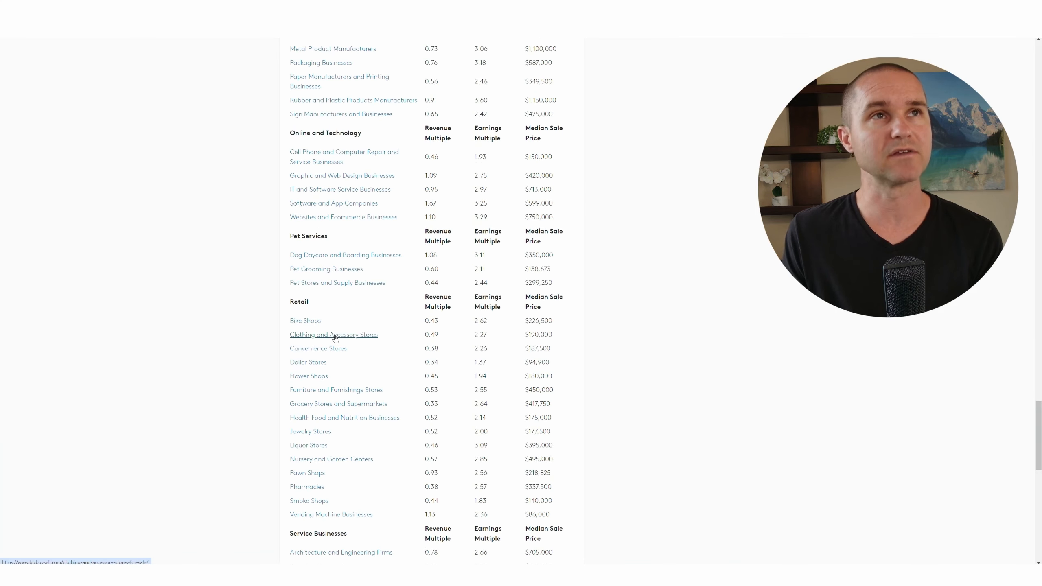
mouse_move(337, 282)
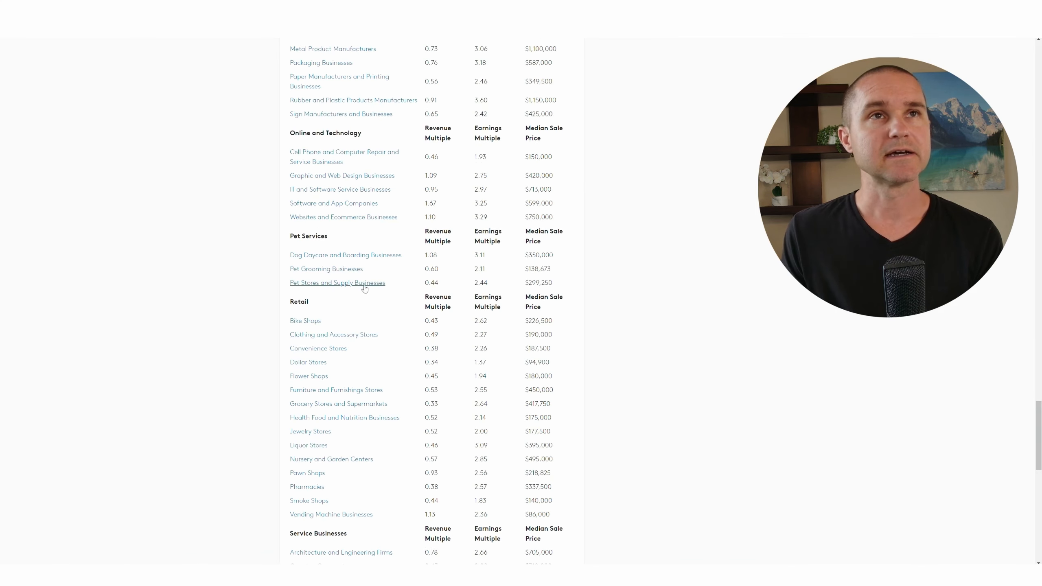
scroll("up", 3)
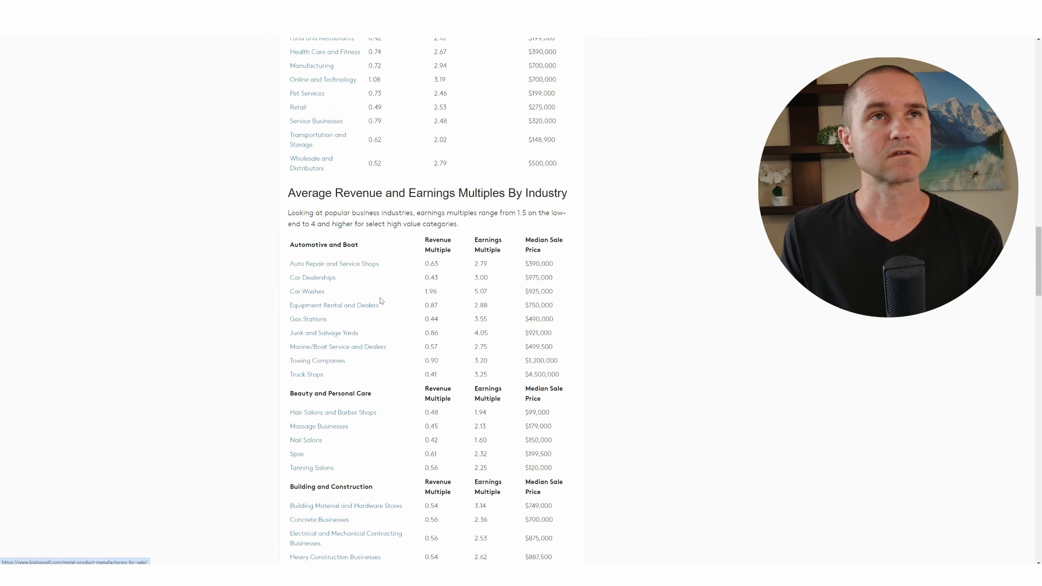
scroll("down", 3)
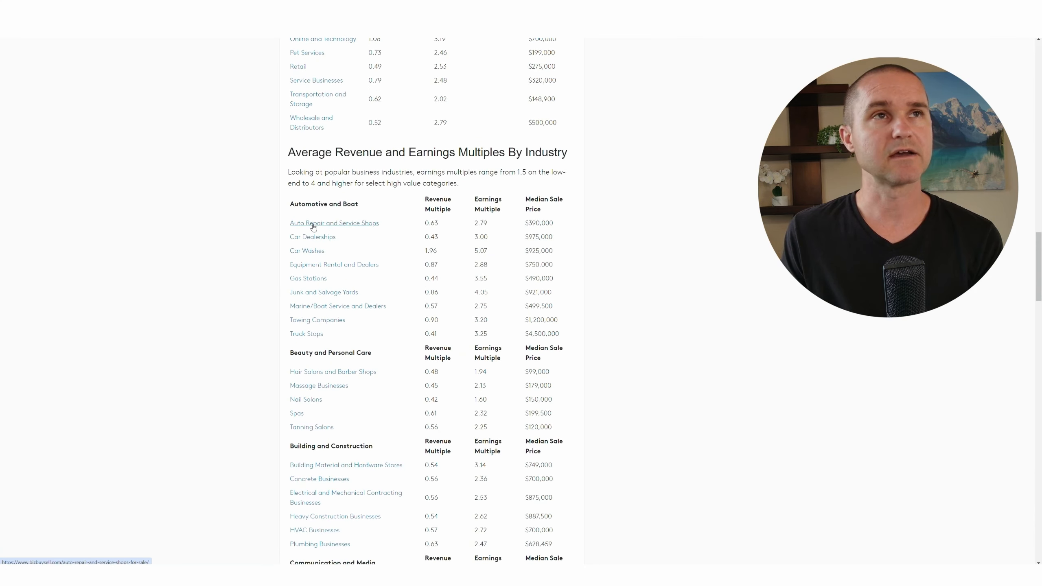
mouse_move(492, 224)
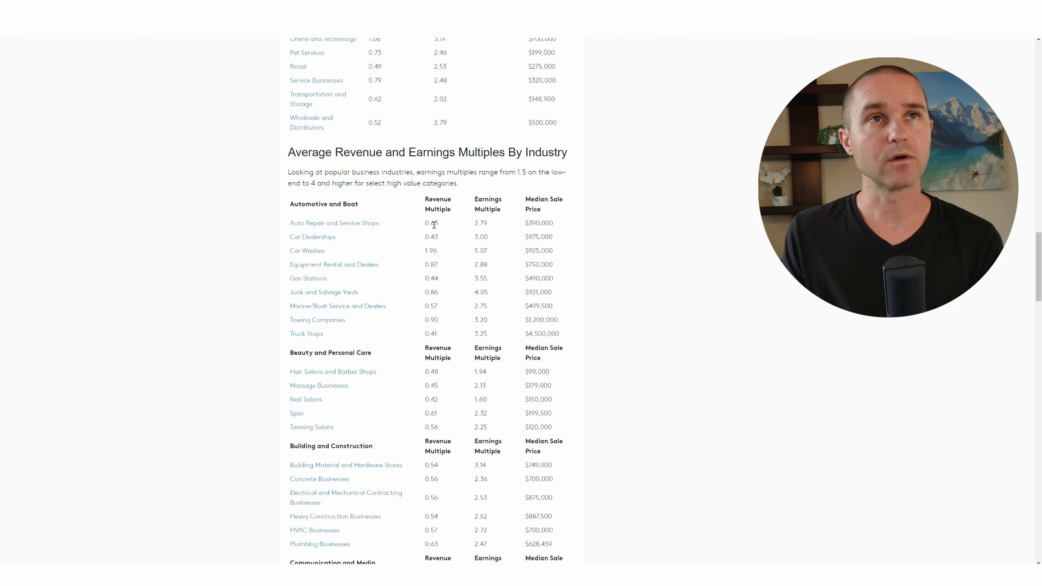
double_click(431, 223)
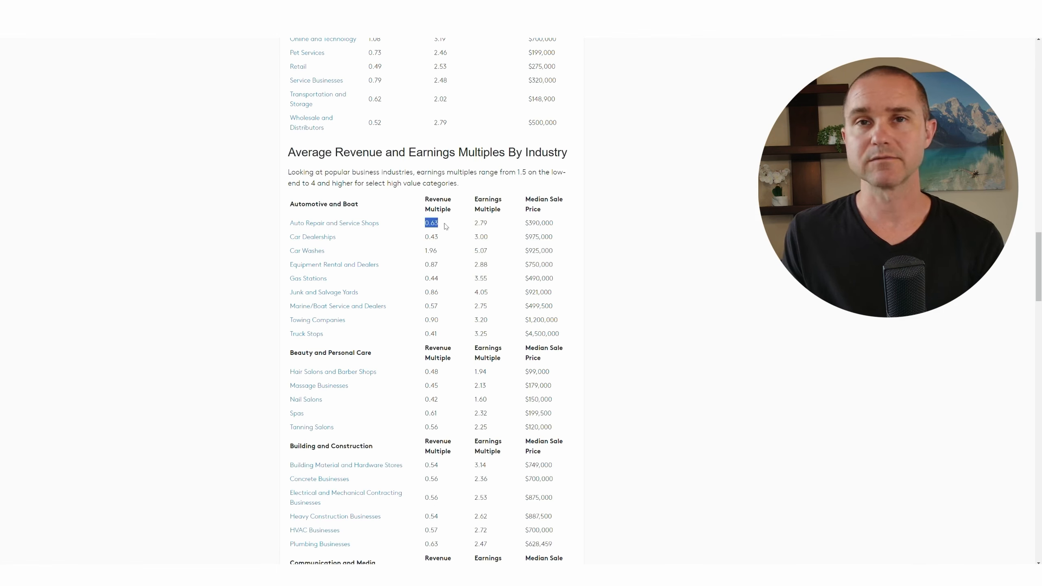
mouse_move(432, 216)
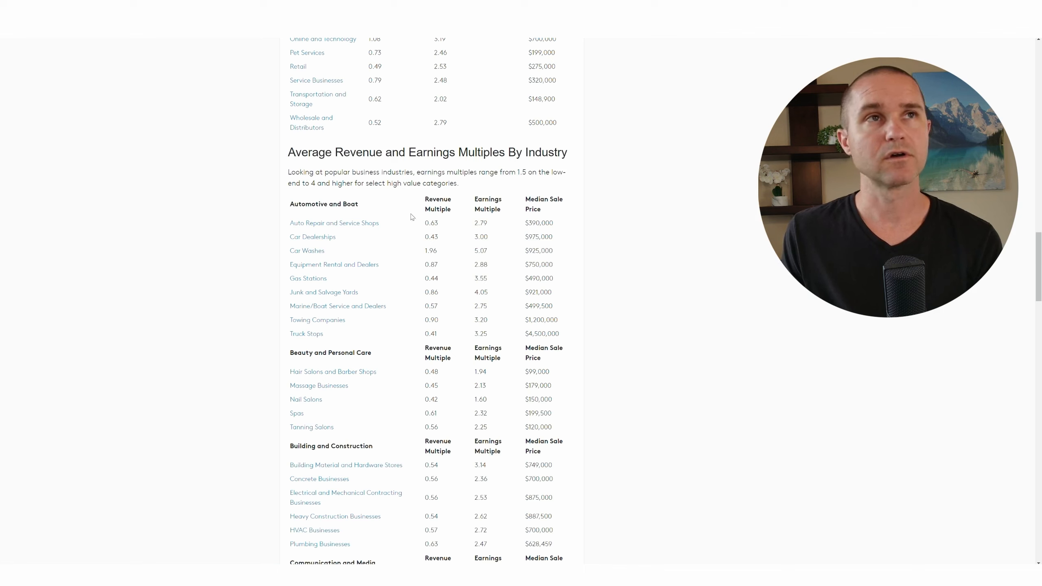
mouse_move(427, 231)
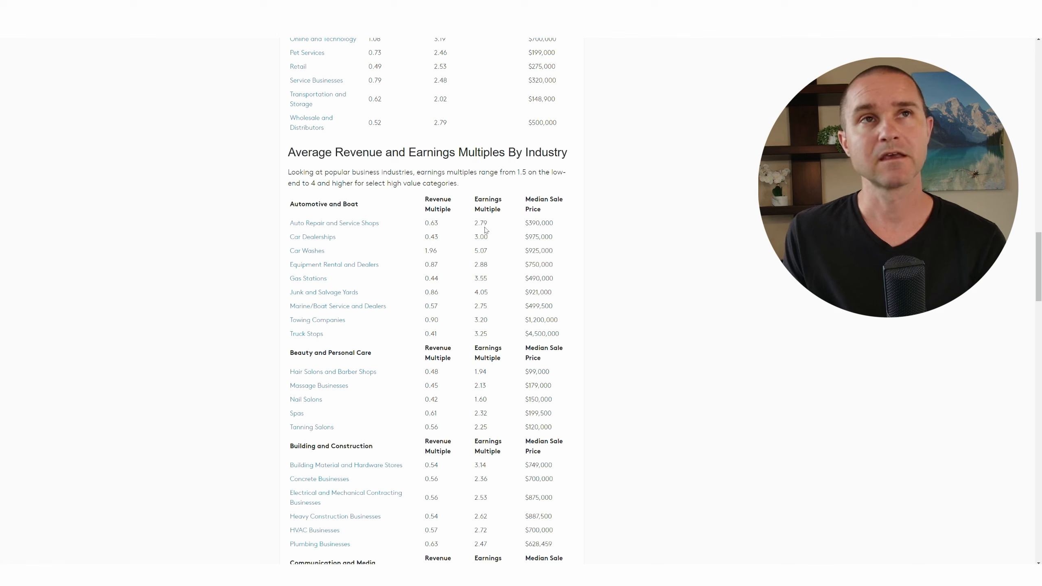
mouse_move(488, 219)
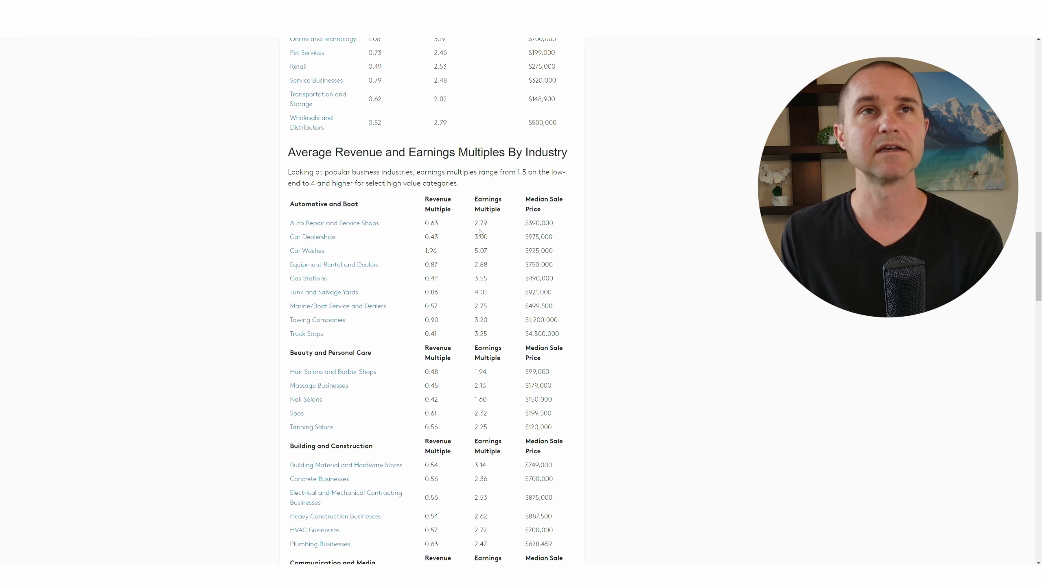
mouse_move(477, 227)
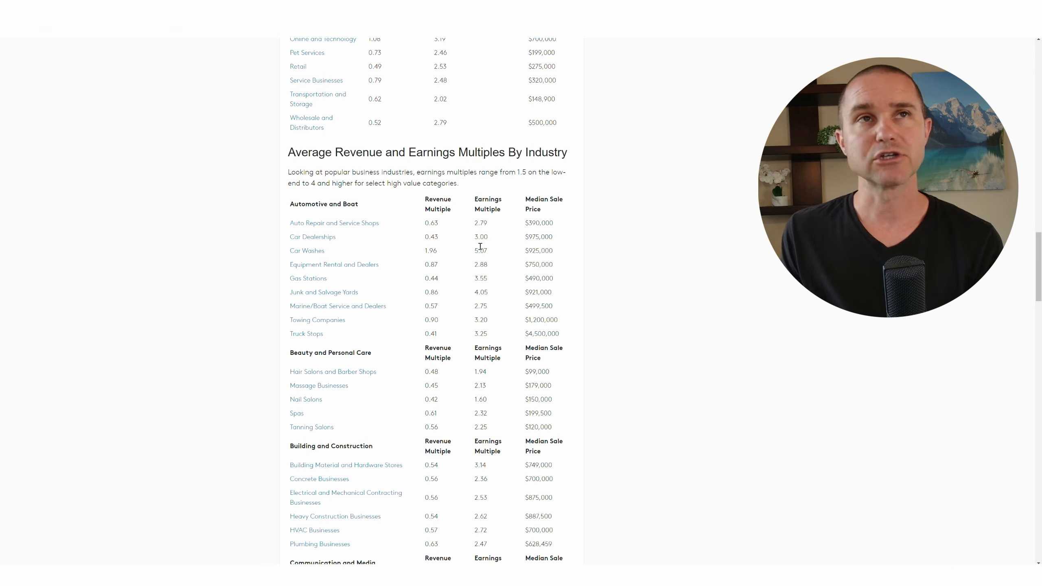
mouse_move(488, 256)
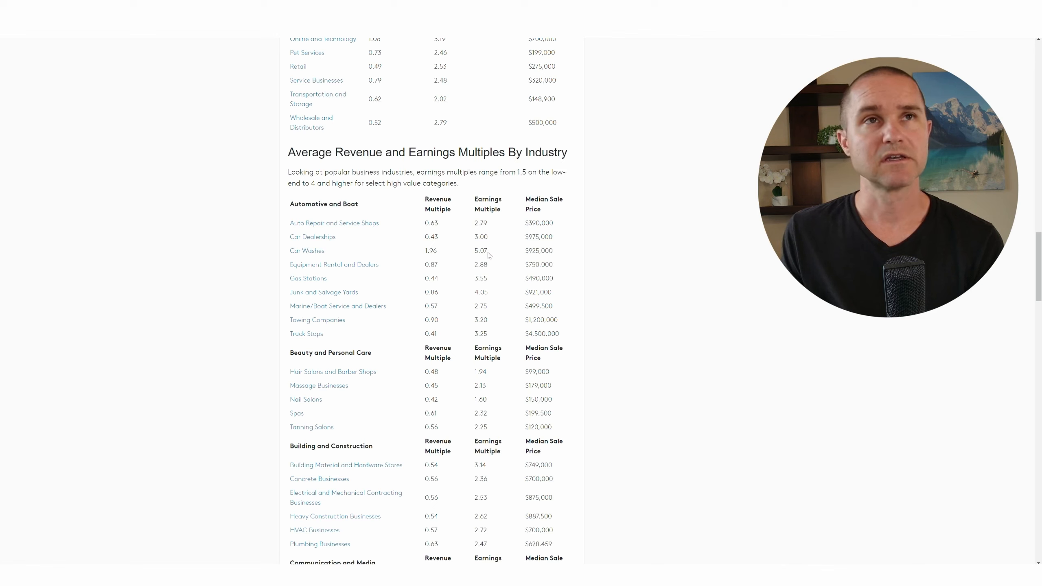
Highlight the Car Washes 5.07 earnings multiple and move the table down toward Building and Construction.
double_click(480, 251)
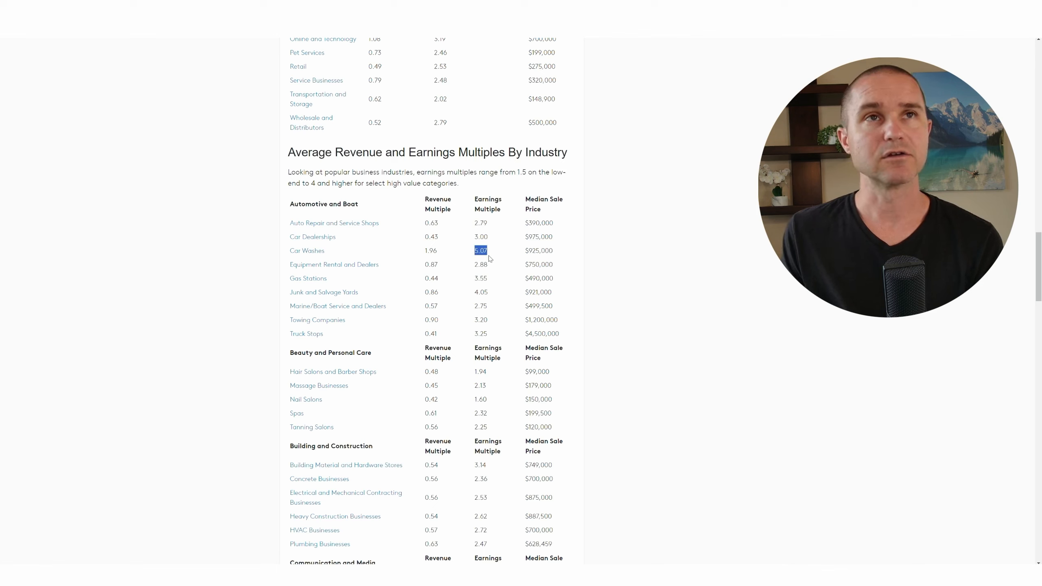
mouse_move(485, 262)
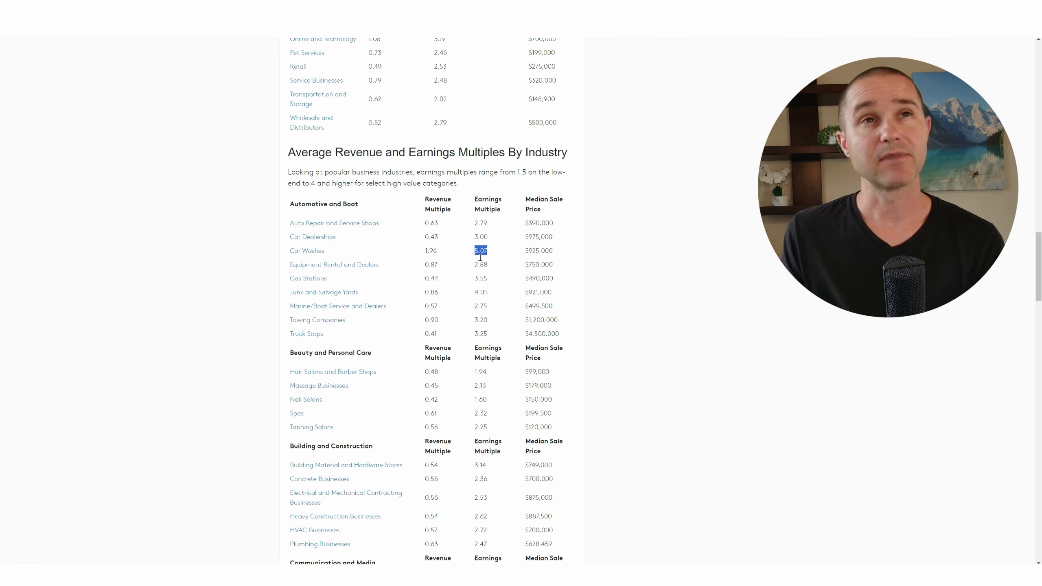
mouse_move(493, 259)
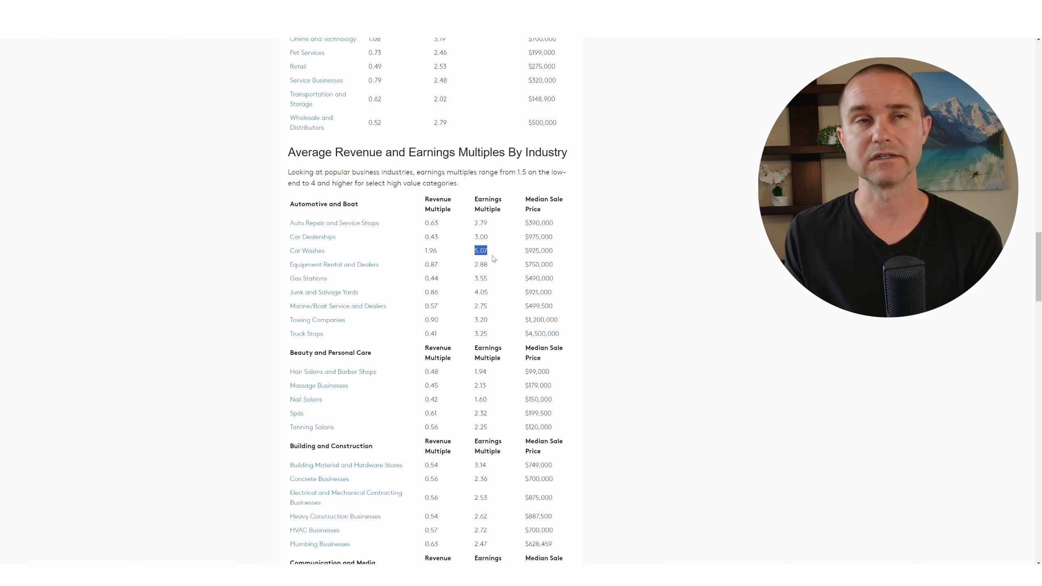
scroll("down", 3)
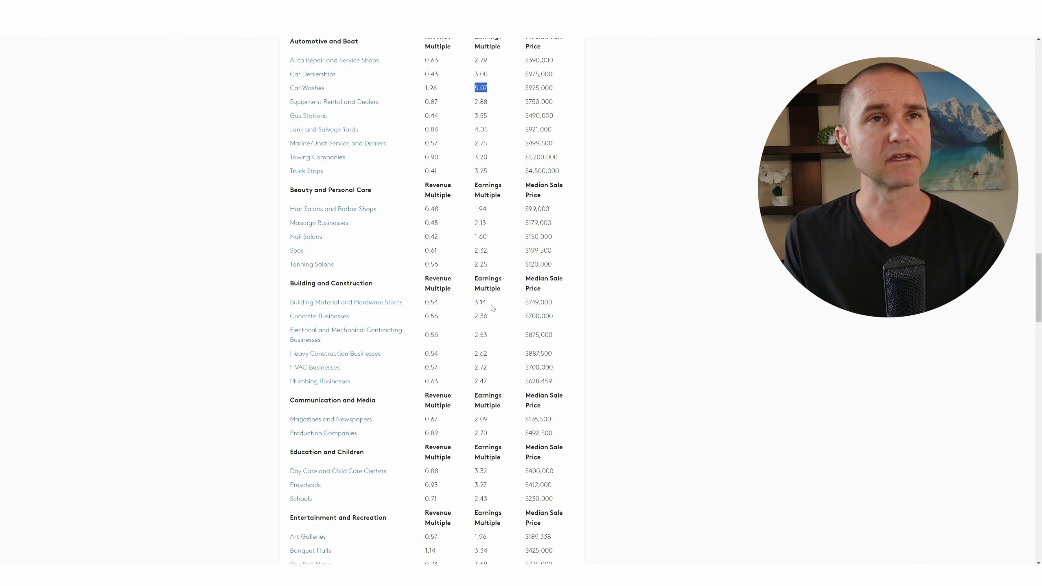